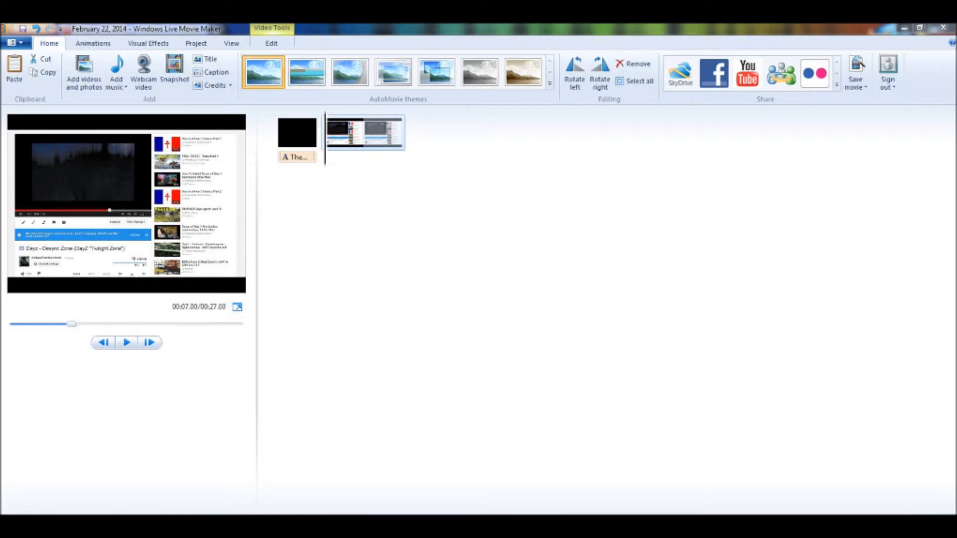
Show the Project ribbon's Aspect ratio choices, Widescreen (16:9) and Standard (4:3).
click(238, 307)
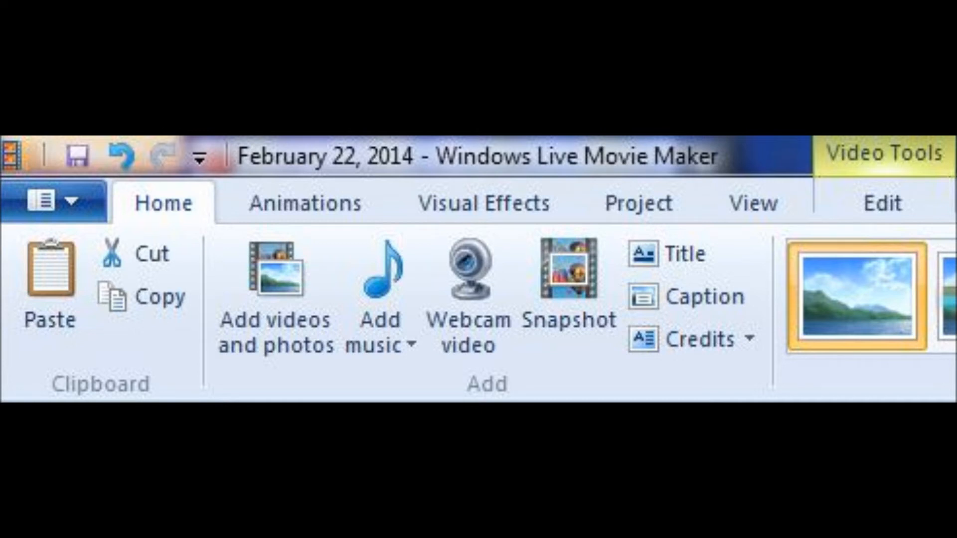
click(624, 203)
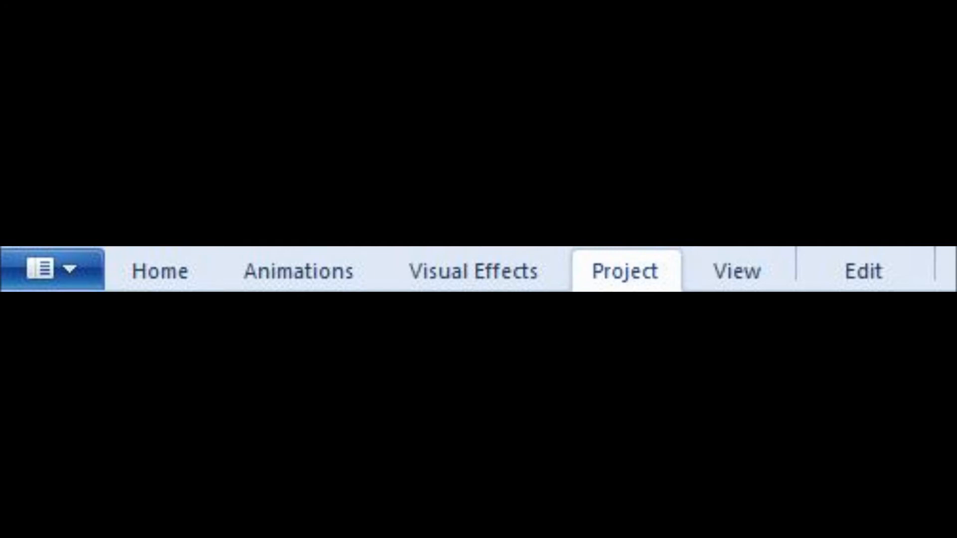
click(624, 271)
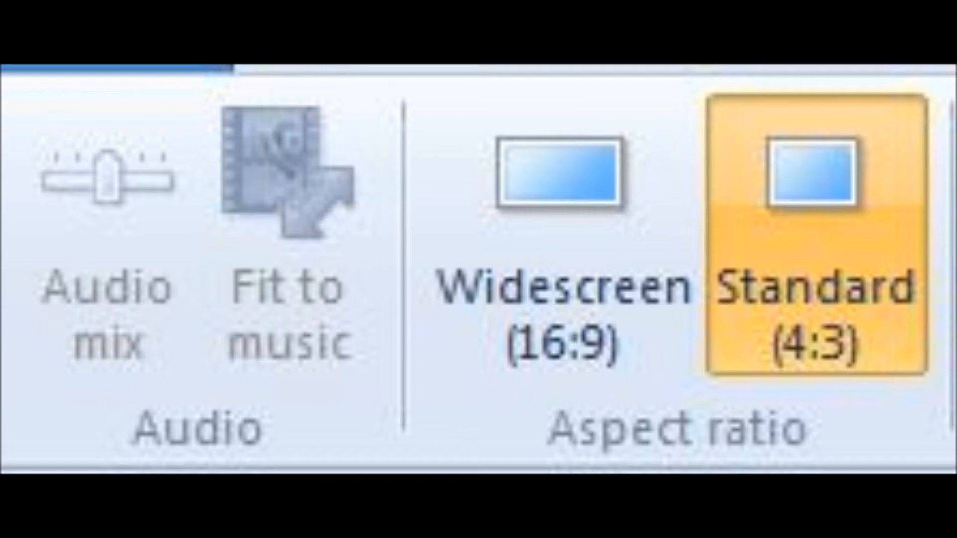